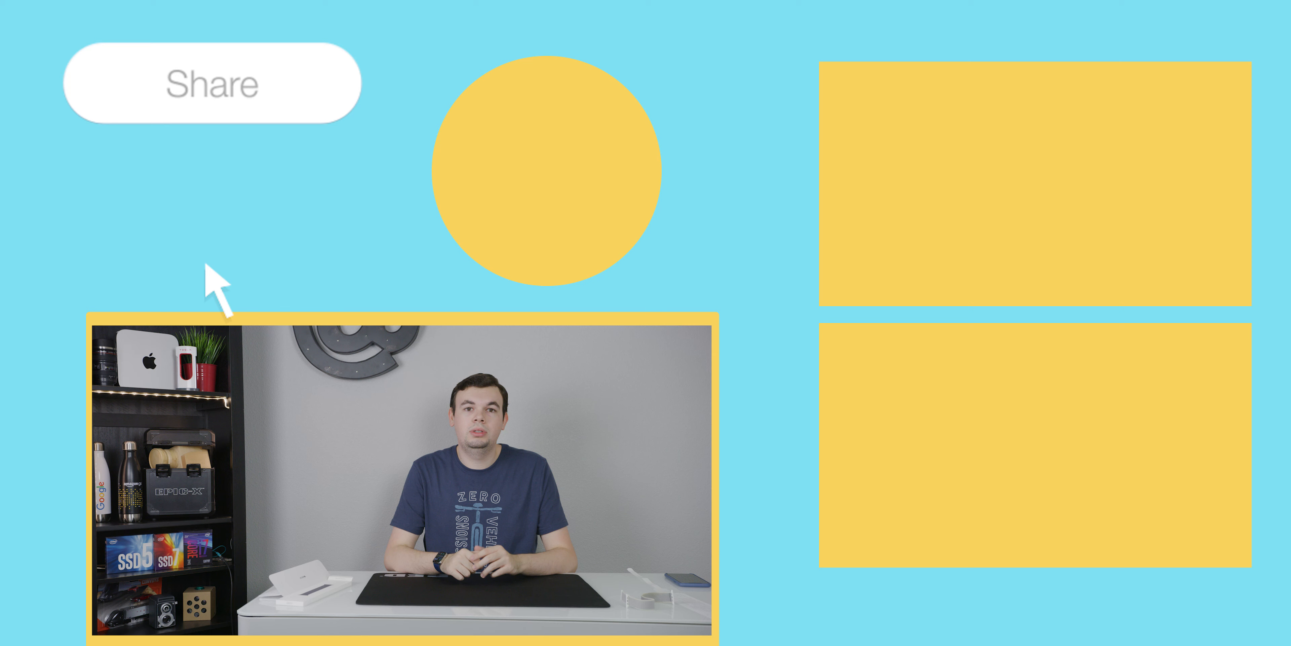
Step: Expand the Share button into its social icons row and choose the Dribbble network
click(210, 82)
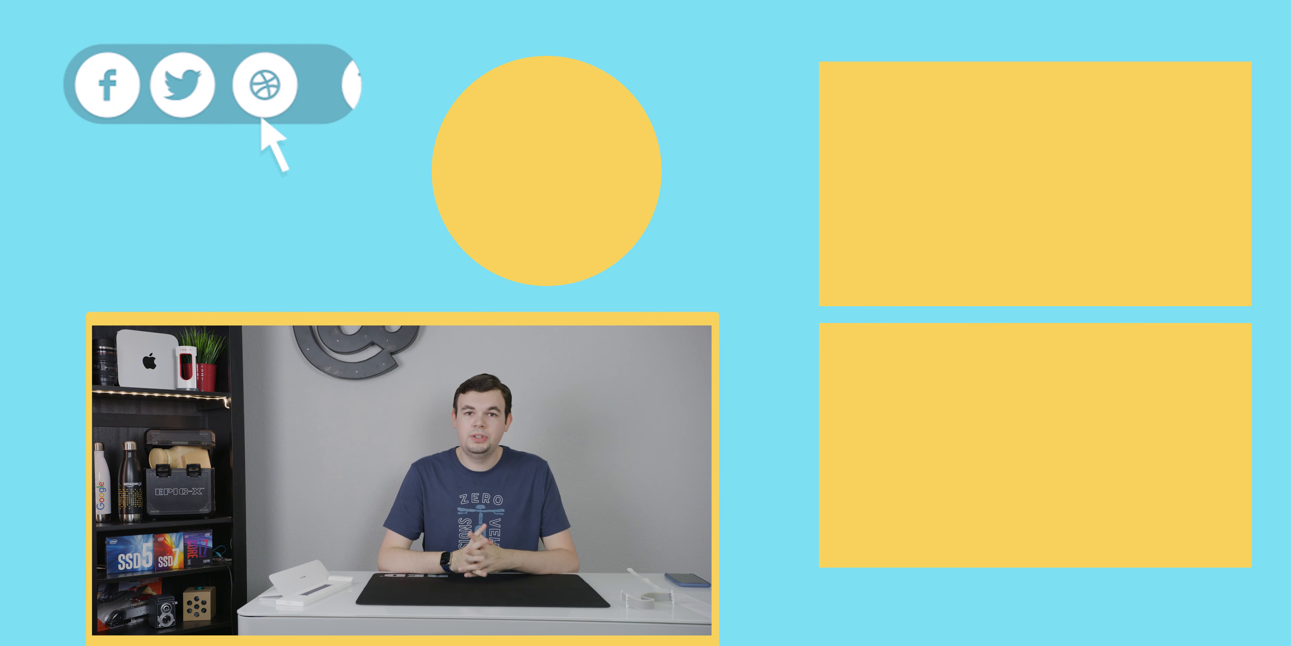
click(268, 85)
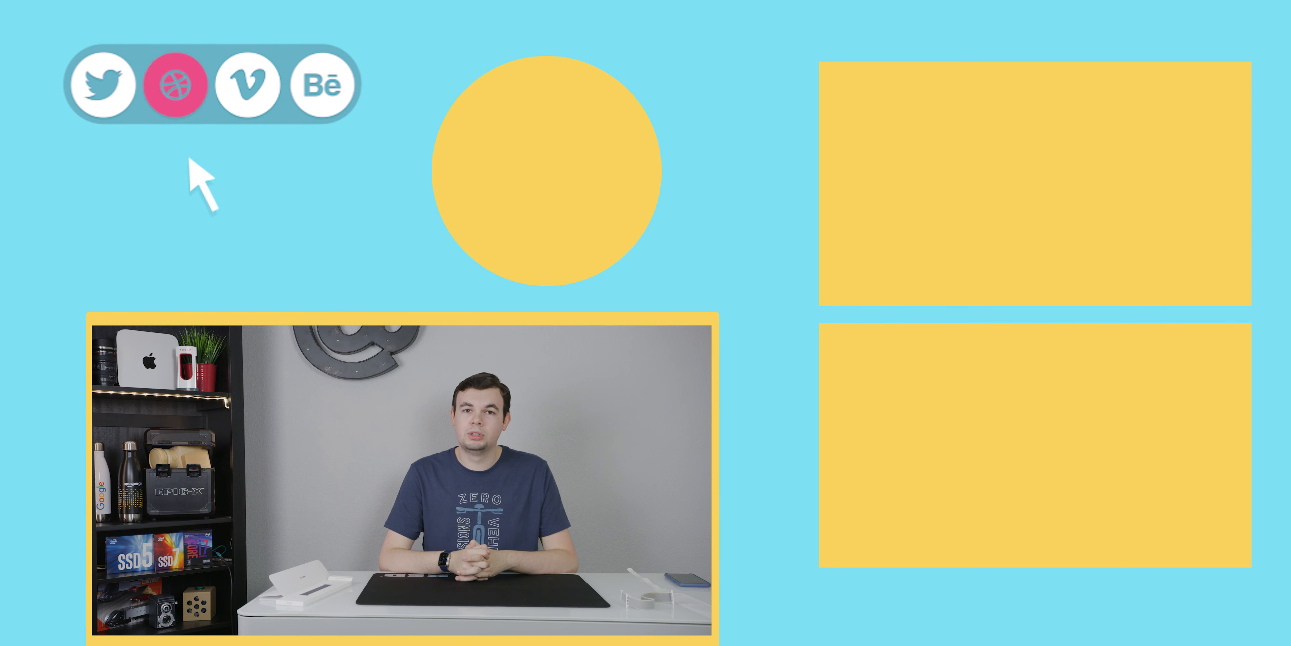